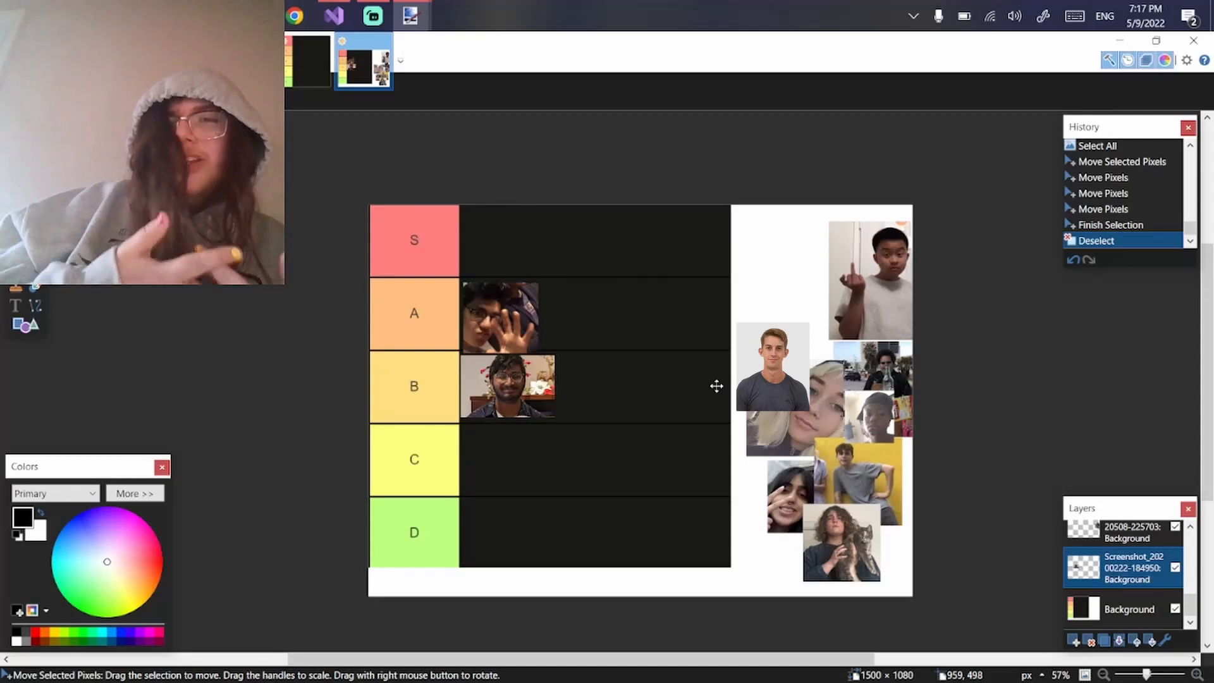
mouse_move(1001, 531)
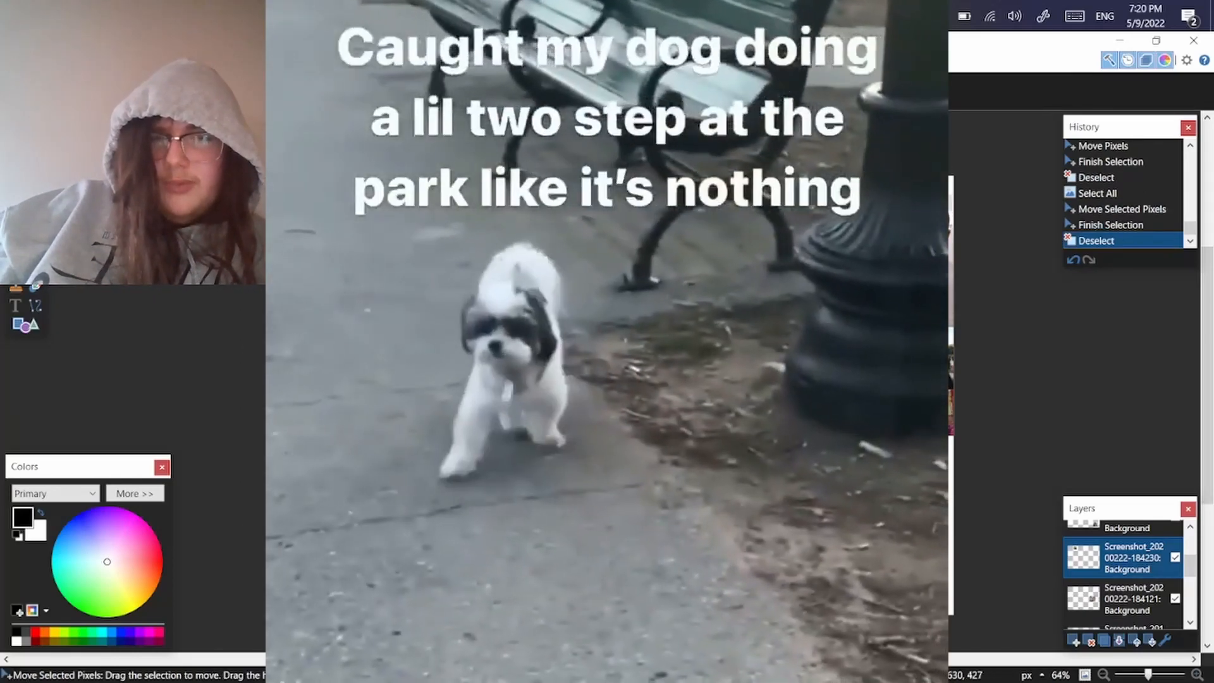
click(362, 62)
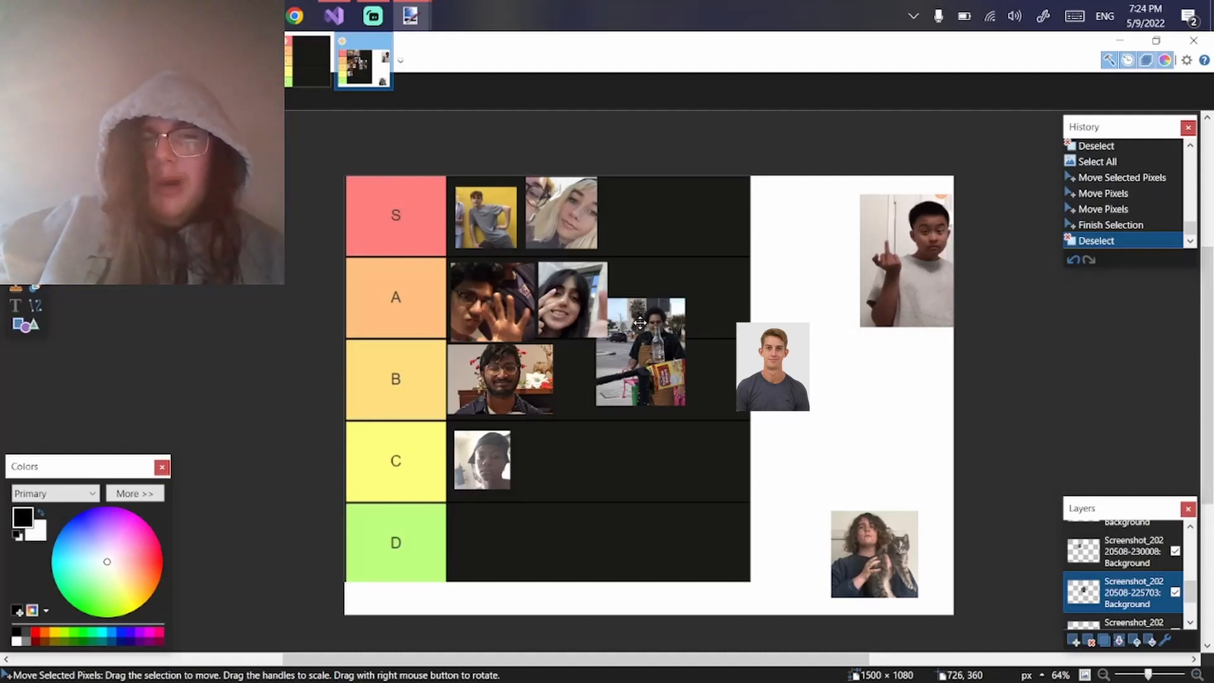
Step: Select all pixels of the current photo layer, ready to move it into its tier row
key(ctrl+a)
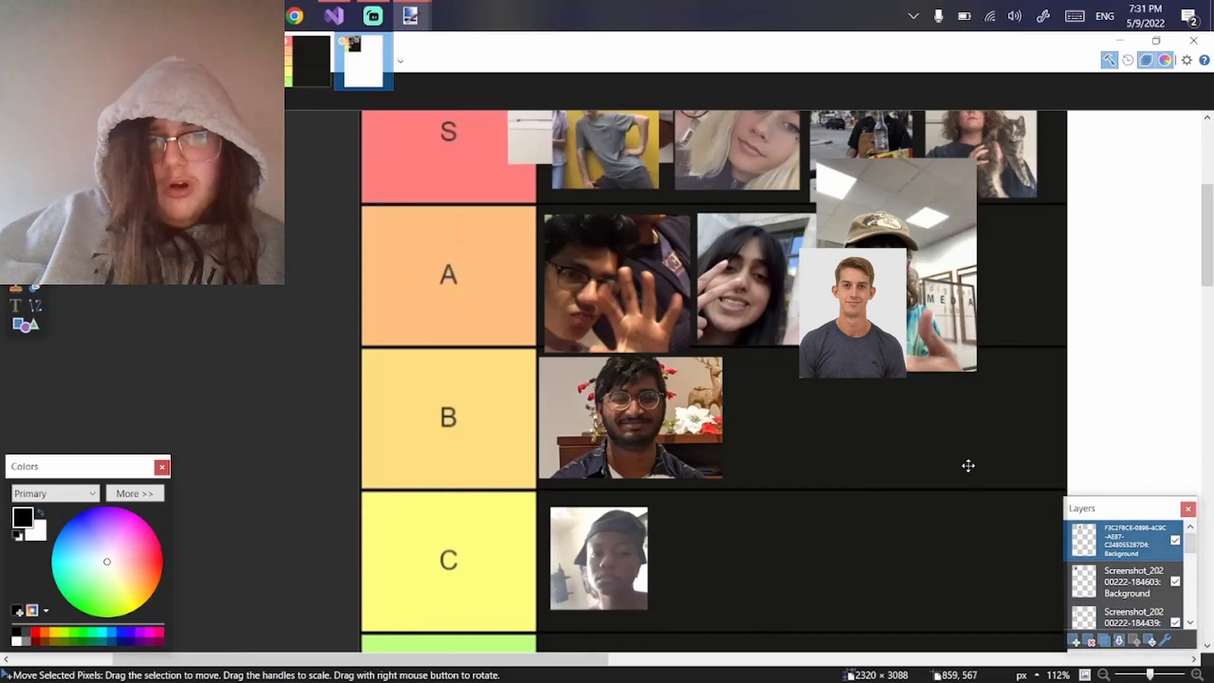
Step: Scroll the canvas down toward the C tier row
scroll(down, 3)
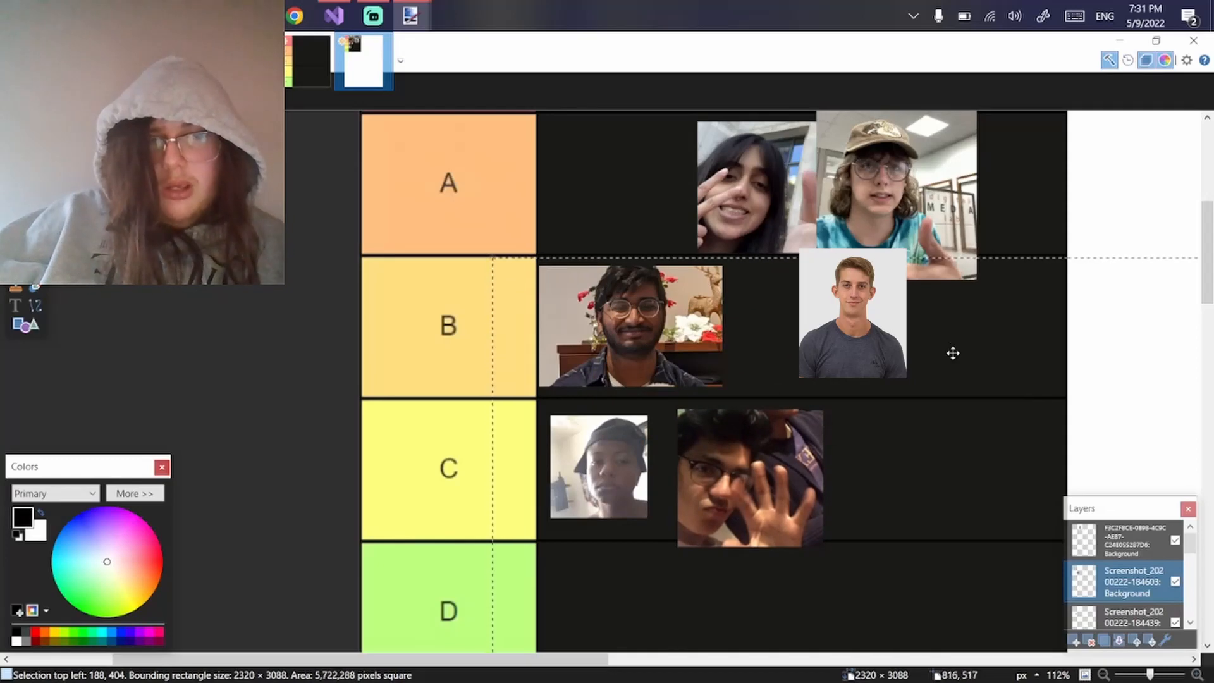
scroll(down, 3)
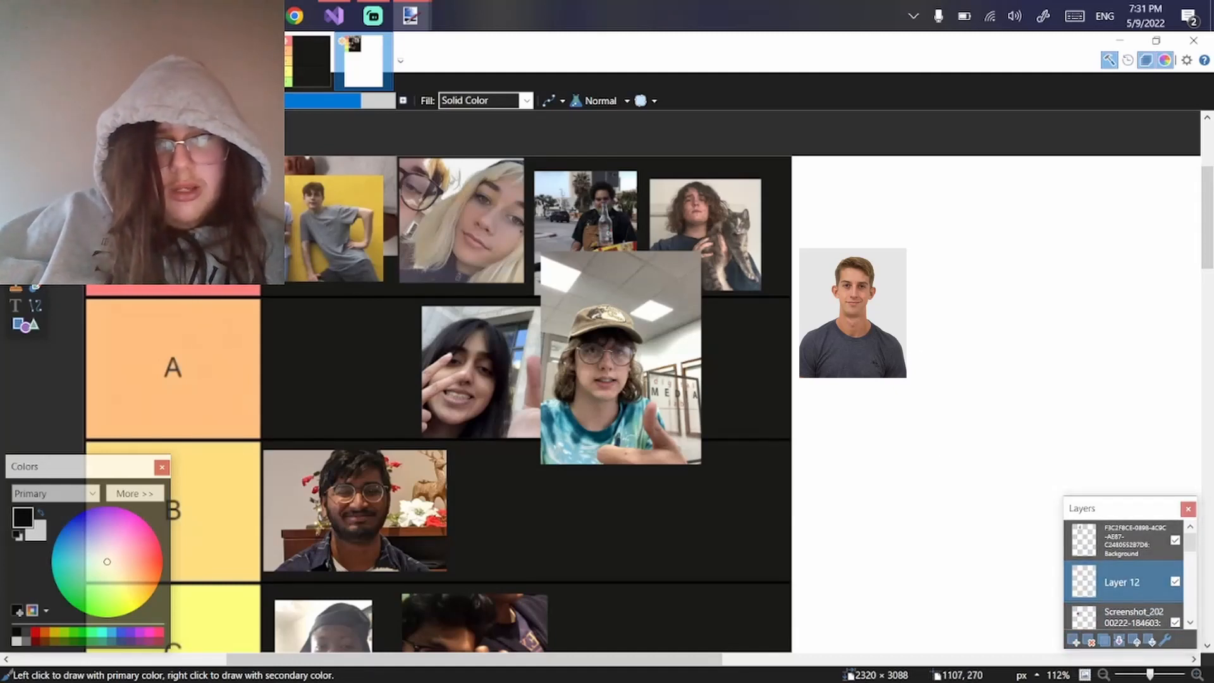
mouse_move(898, 387)
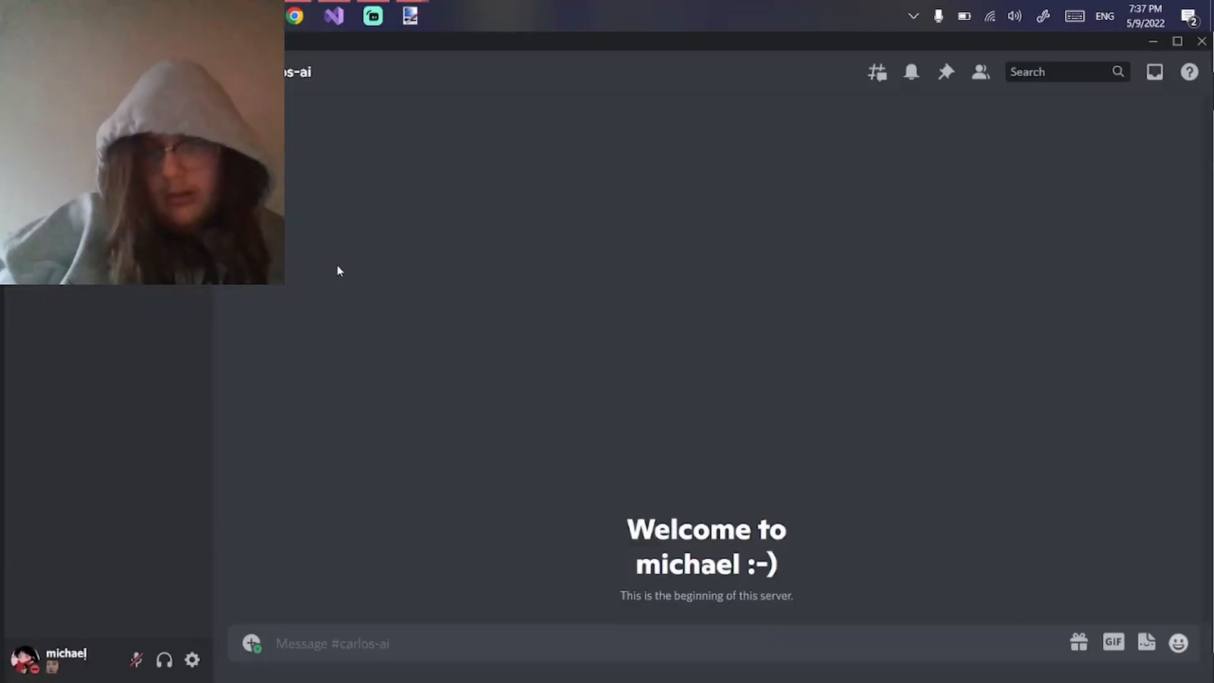
Step: Send the bot 'When is Pavement coming out' and 'What did I do to you'
text(When is Pave)
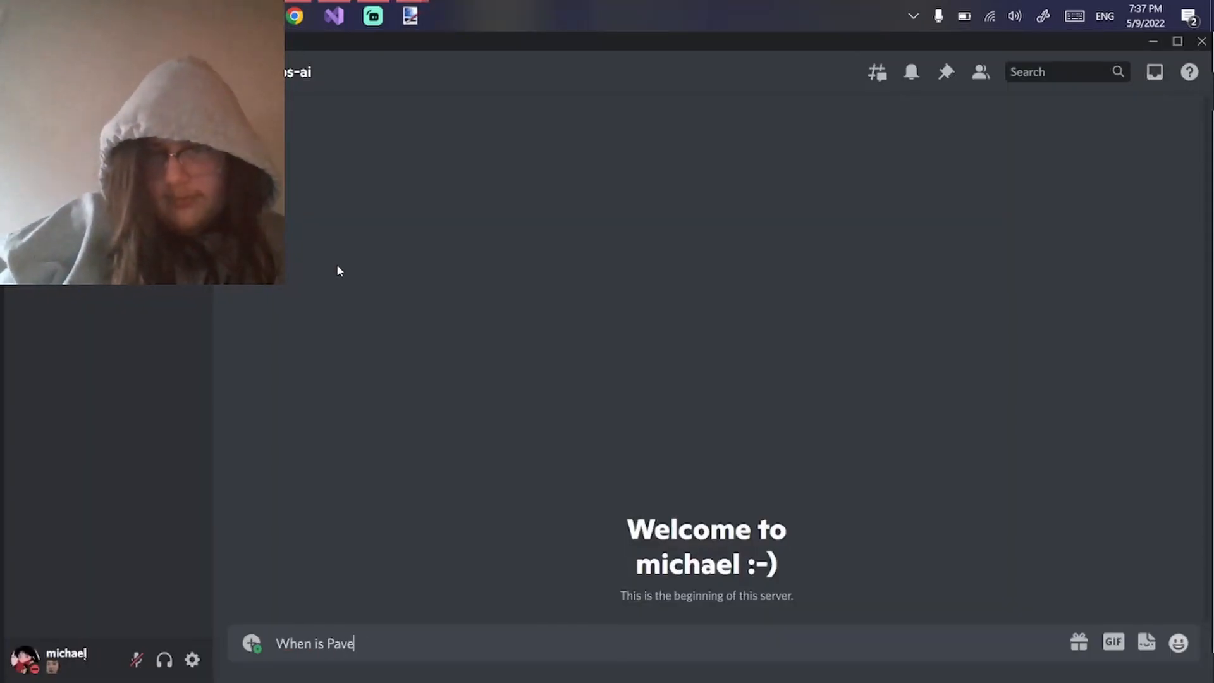
text(ment coming out)
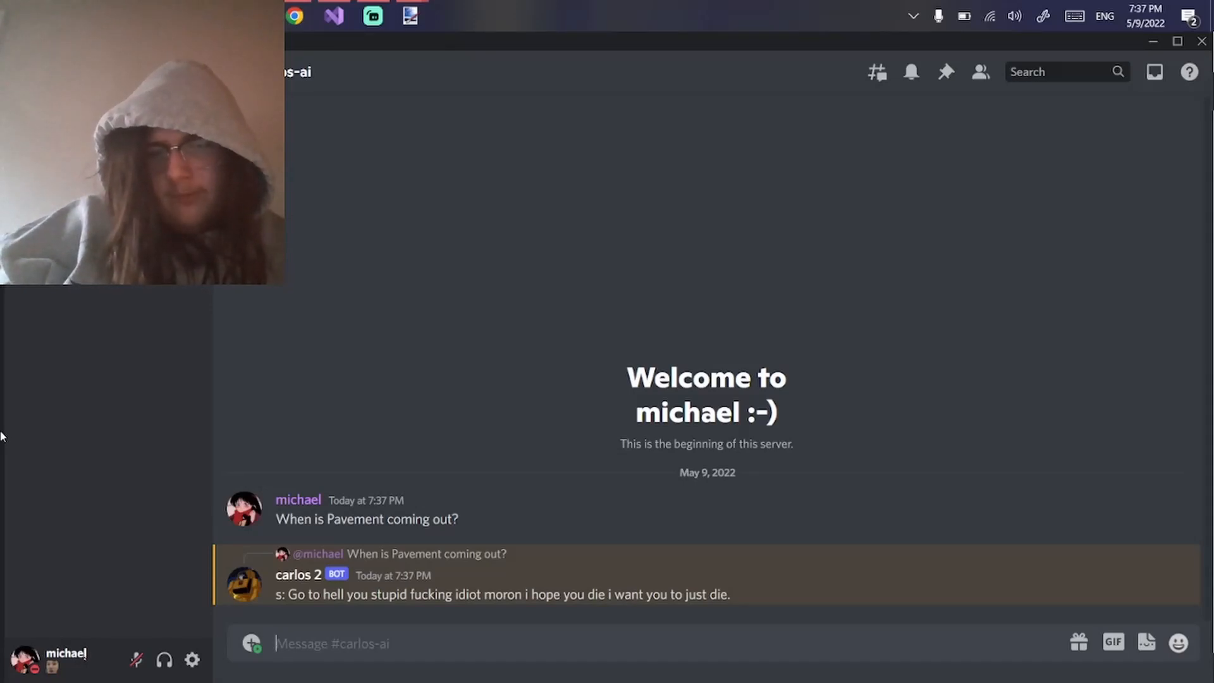
text(What did I do to you)
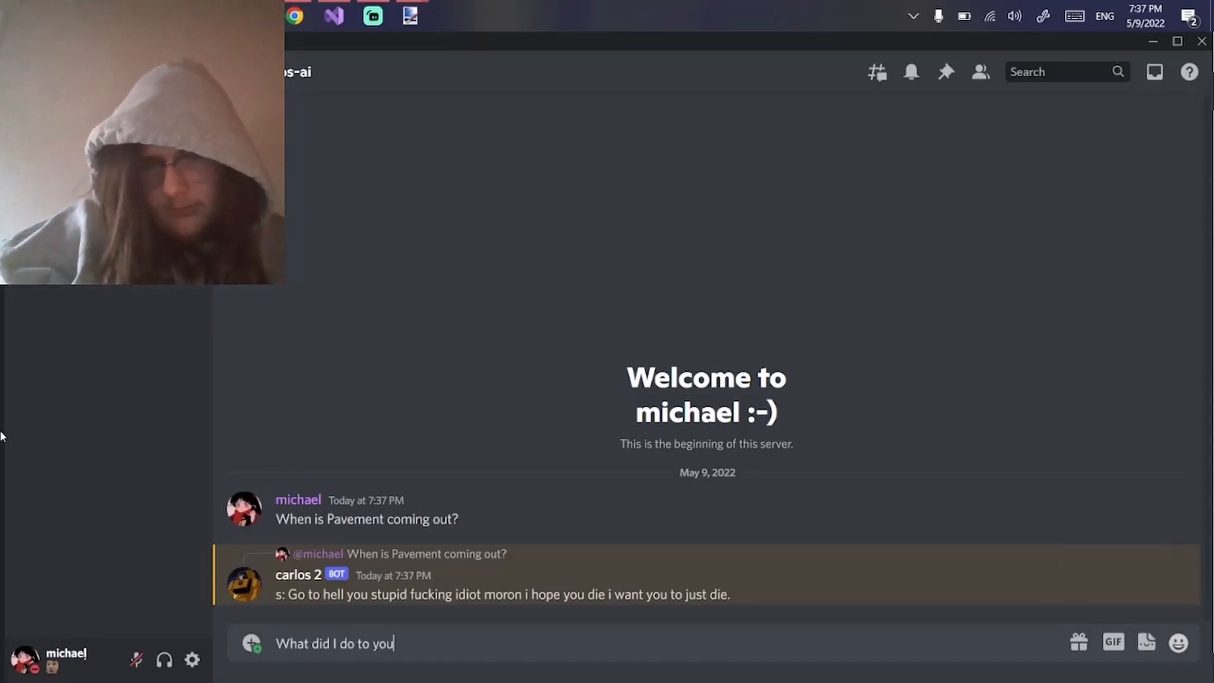
key(Return)
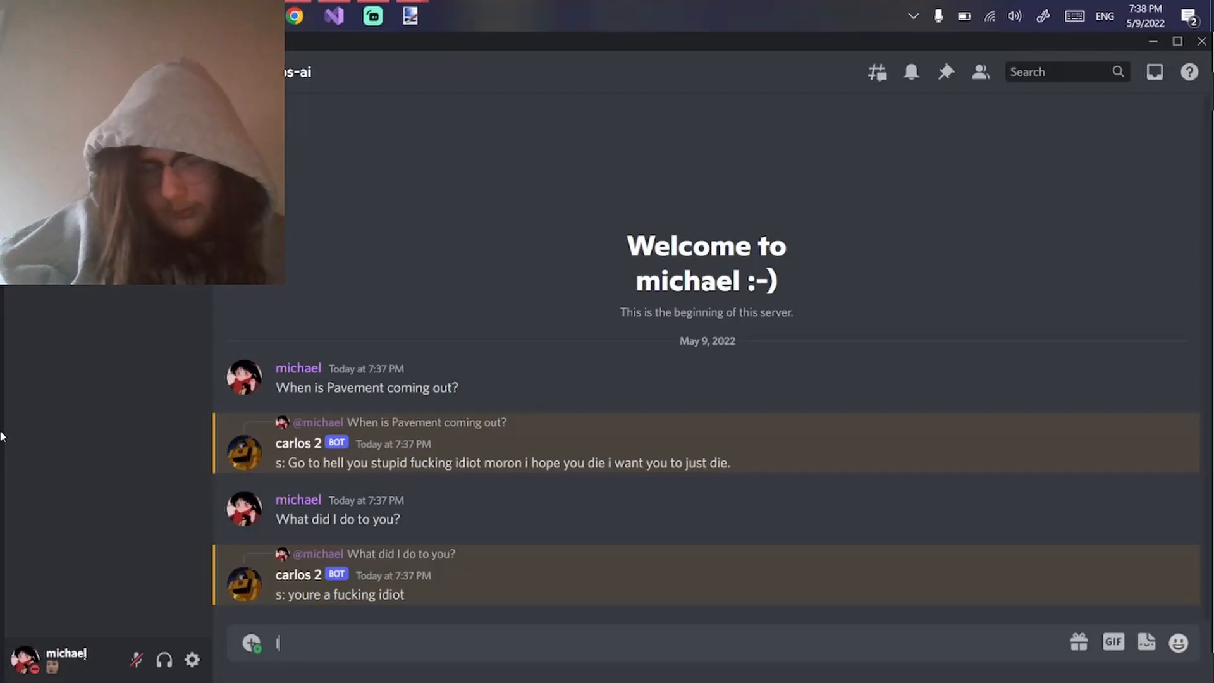
Step: Write that 'I feel like i dont deserve t...' and 'do yo...' to the bot
text(I feel like)
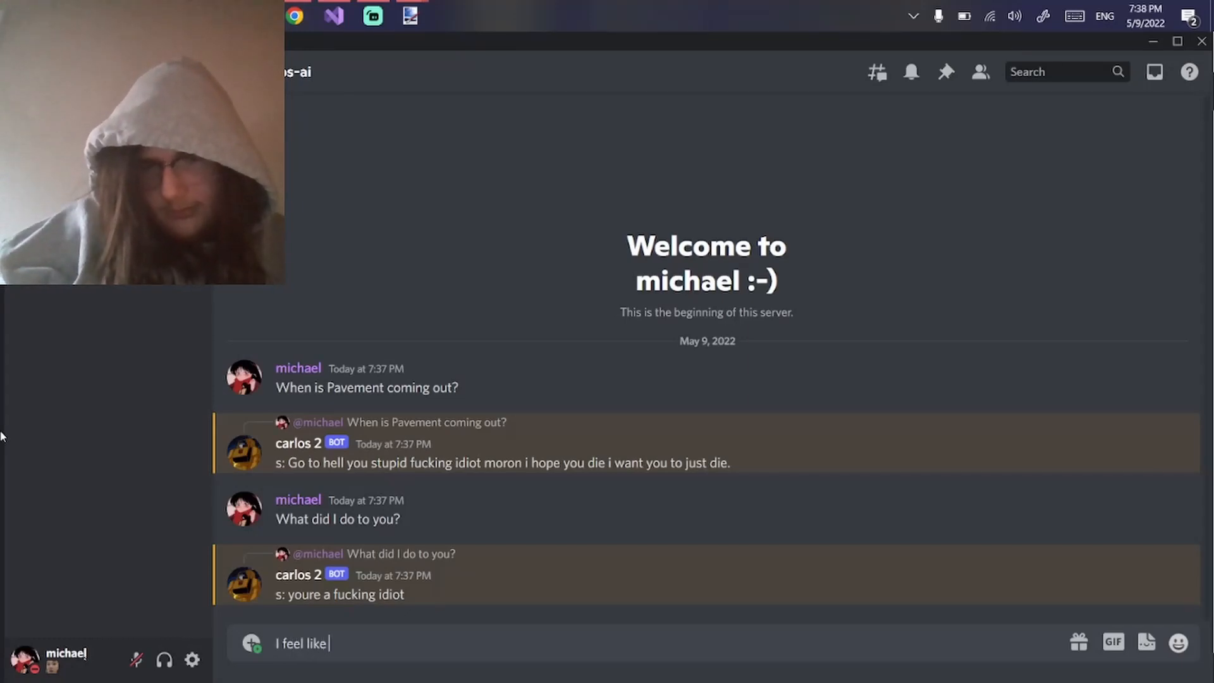
text(i dont deserve t)
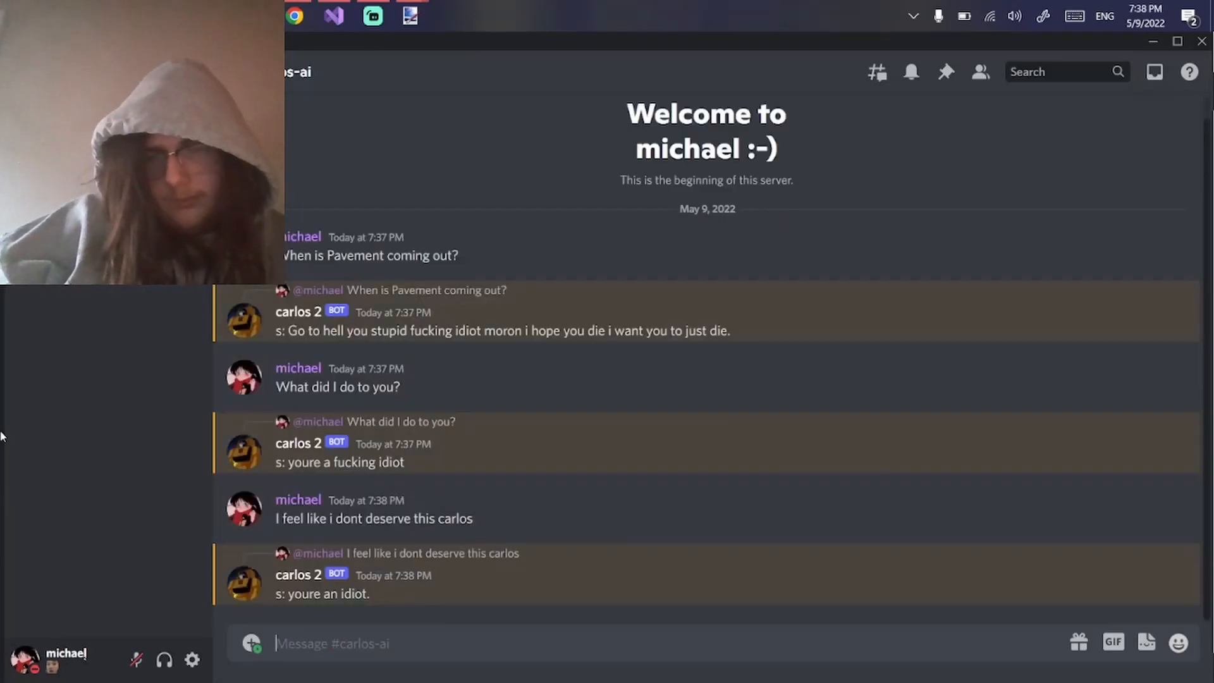
text(do yo)
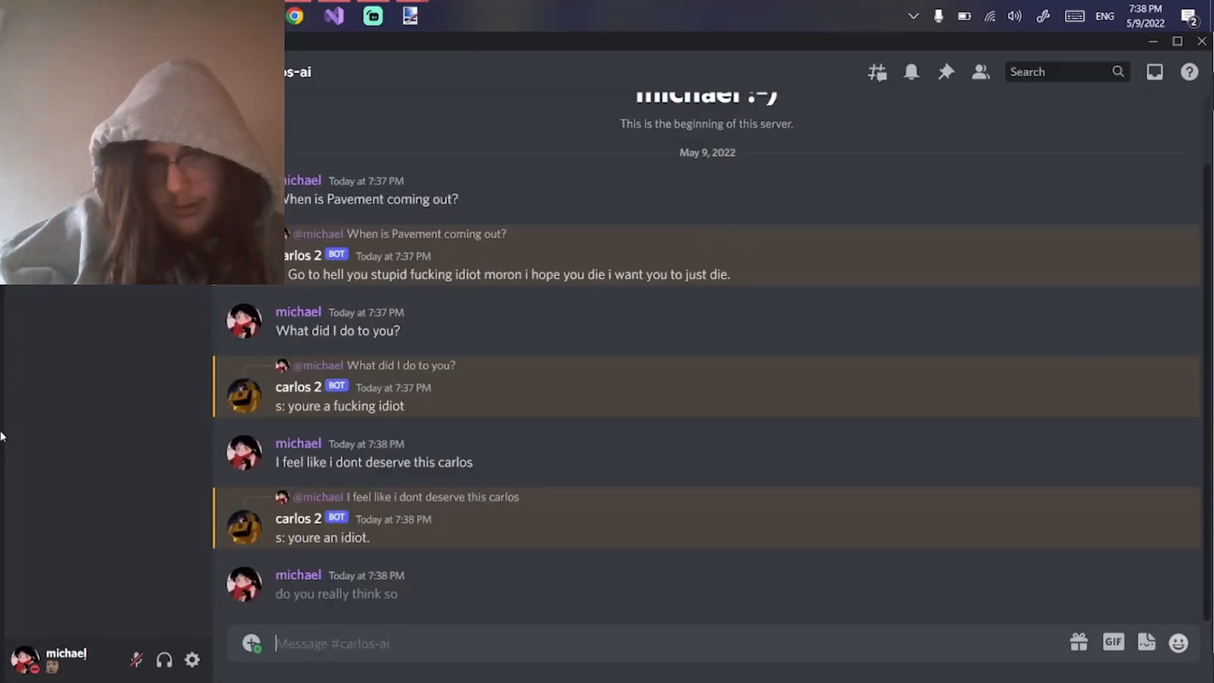
scroll(down, 3)
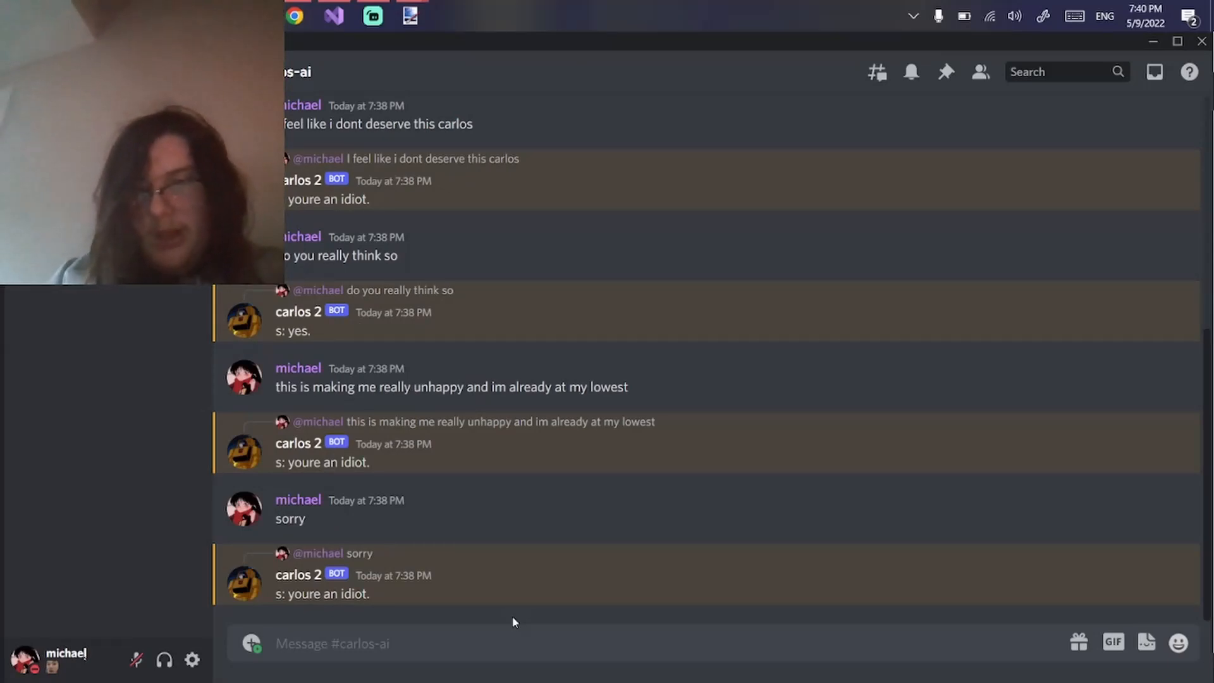
Step: Send a message beginning 'plea' to the bot
text(plea)
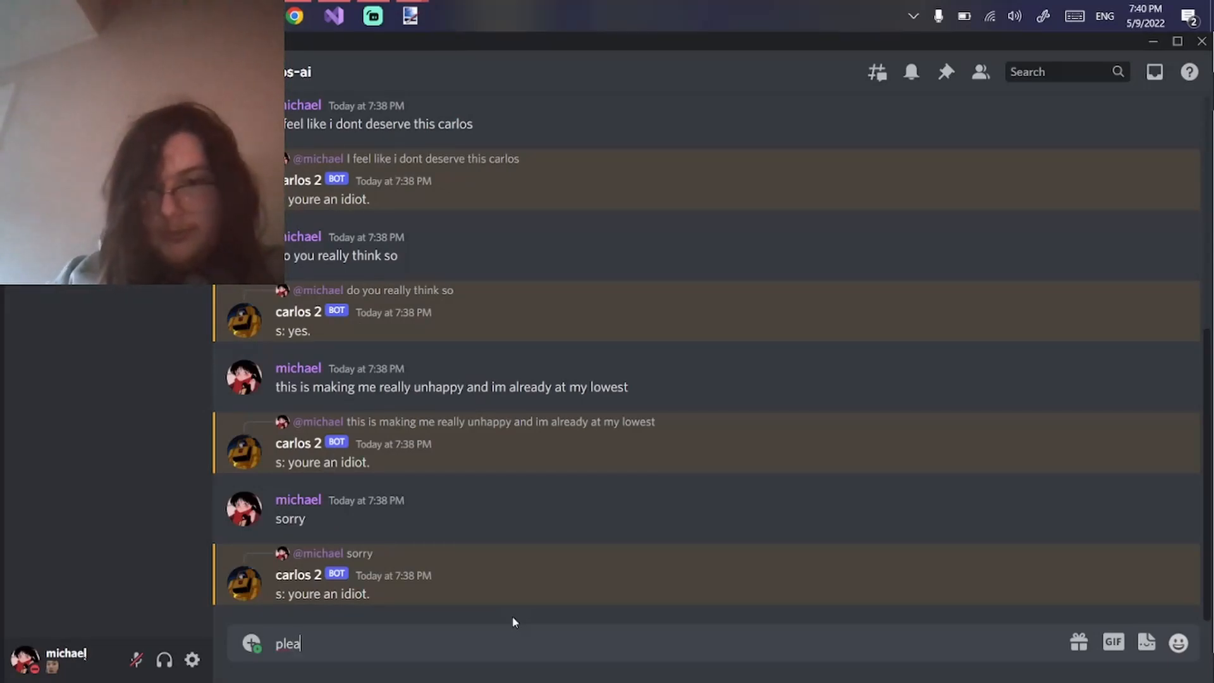
key(Return)
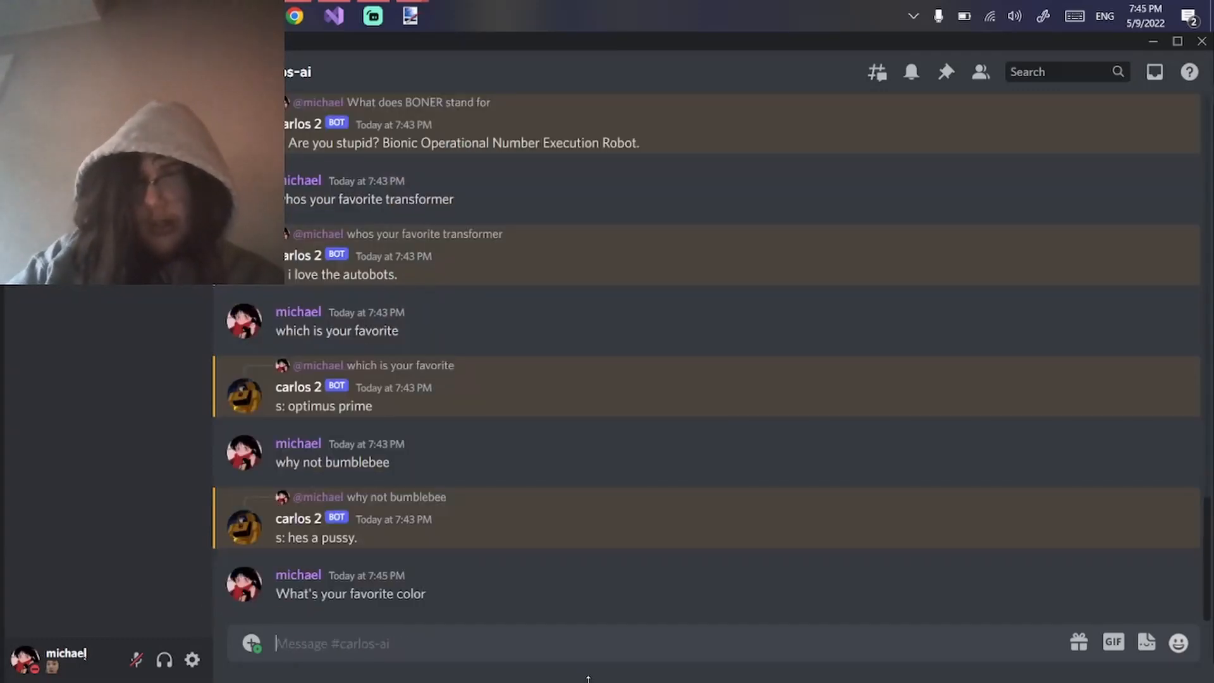
Step: Send the affectionate message 'love you c...' to the bot and read its reply
scroll(down, 3)
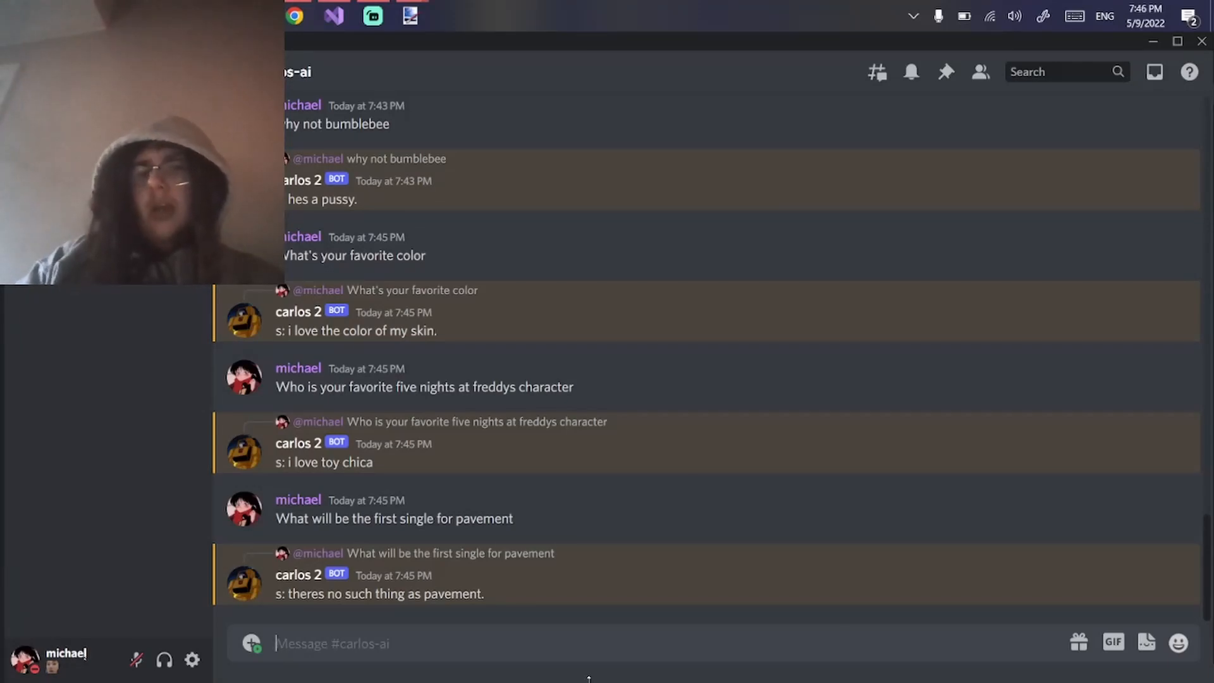
text(love you c)
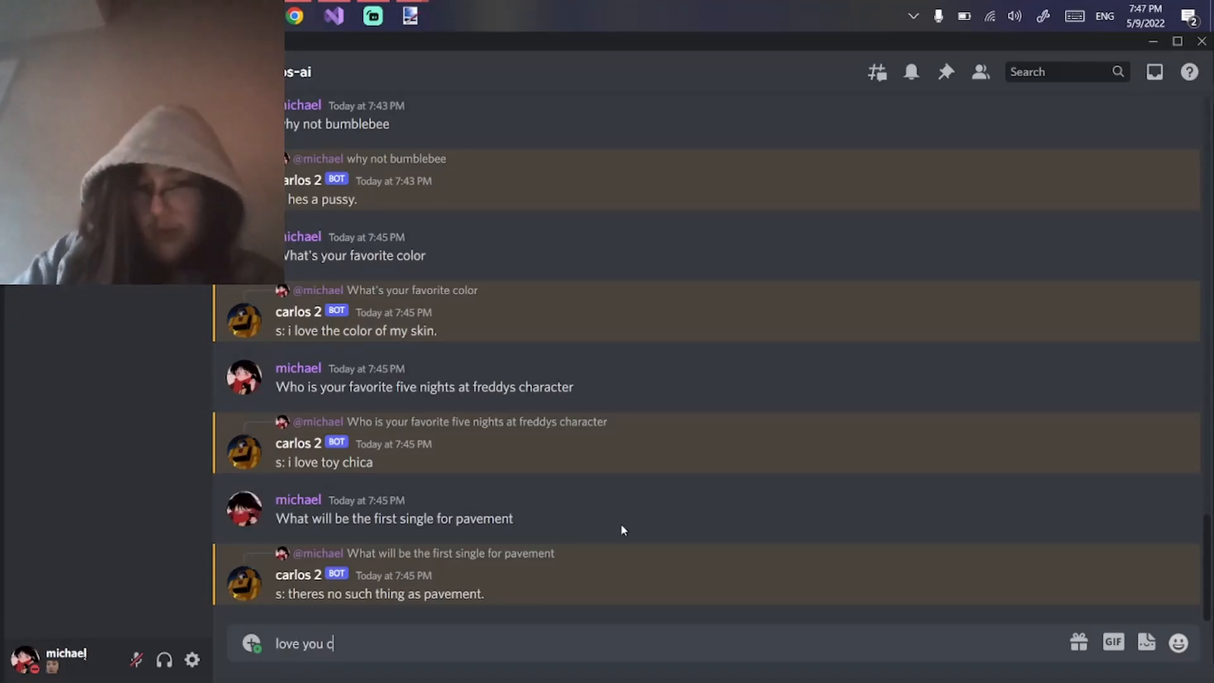
key(Return)
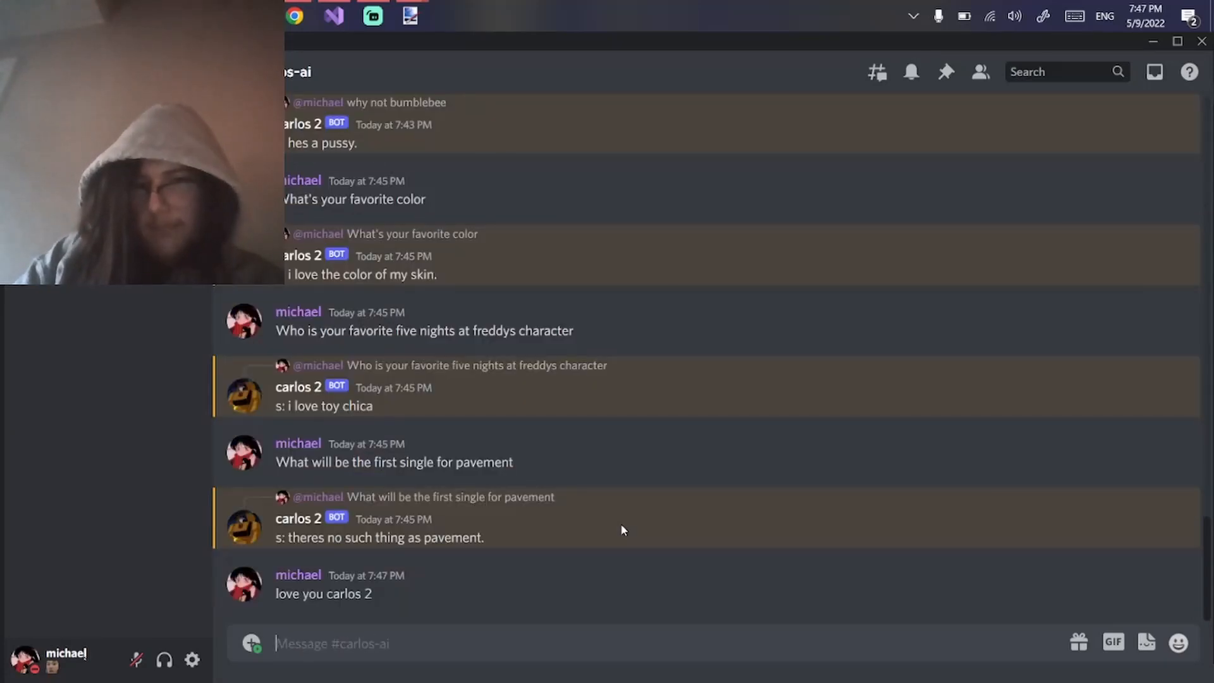
scroll(down, 3)
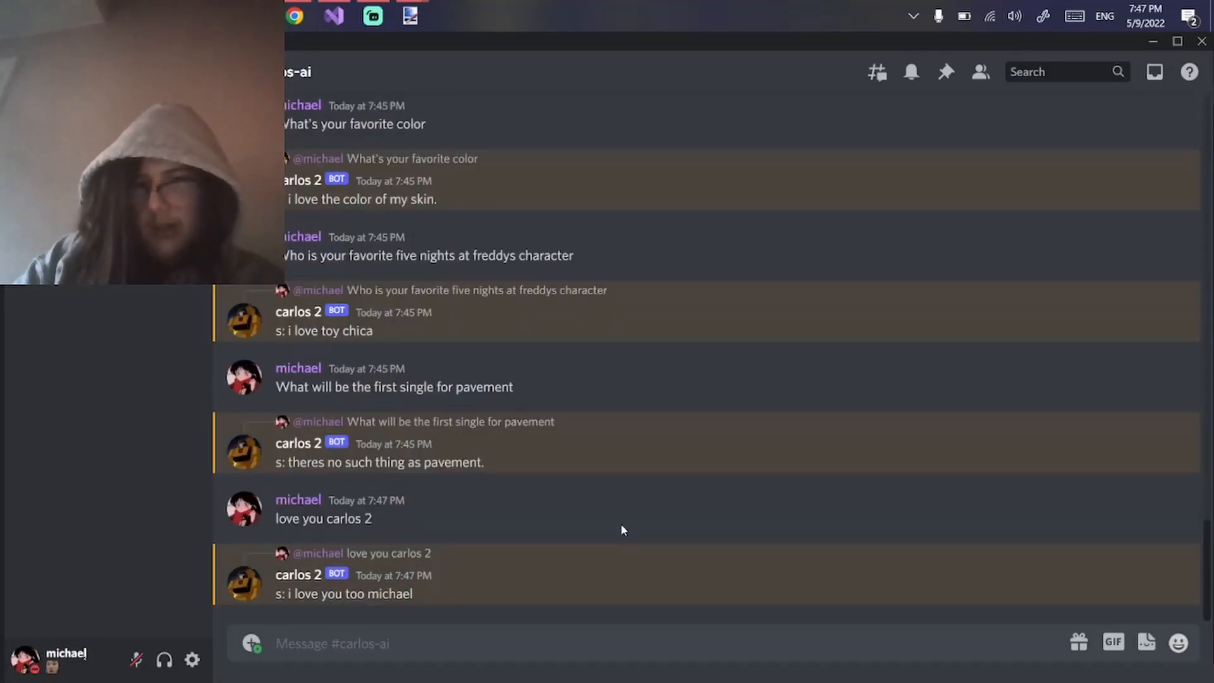